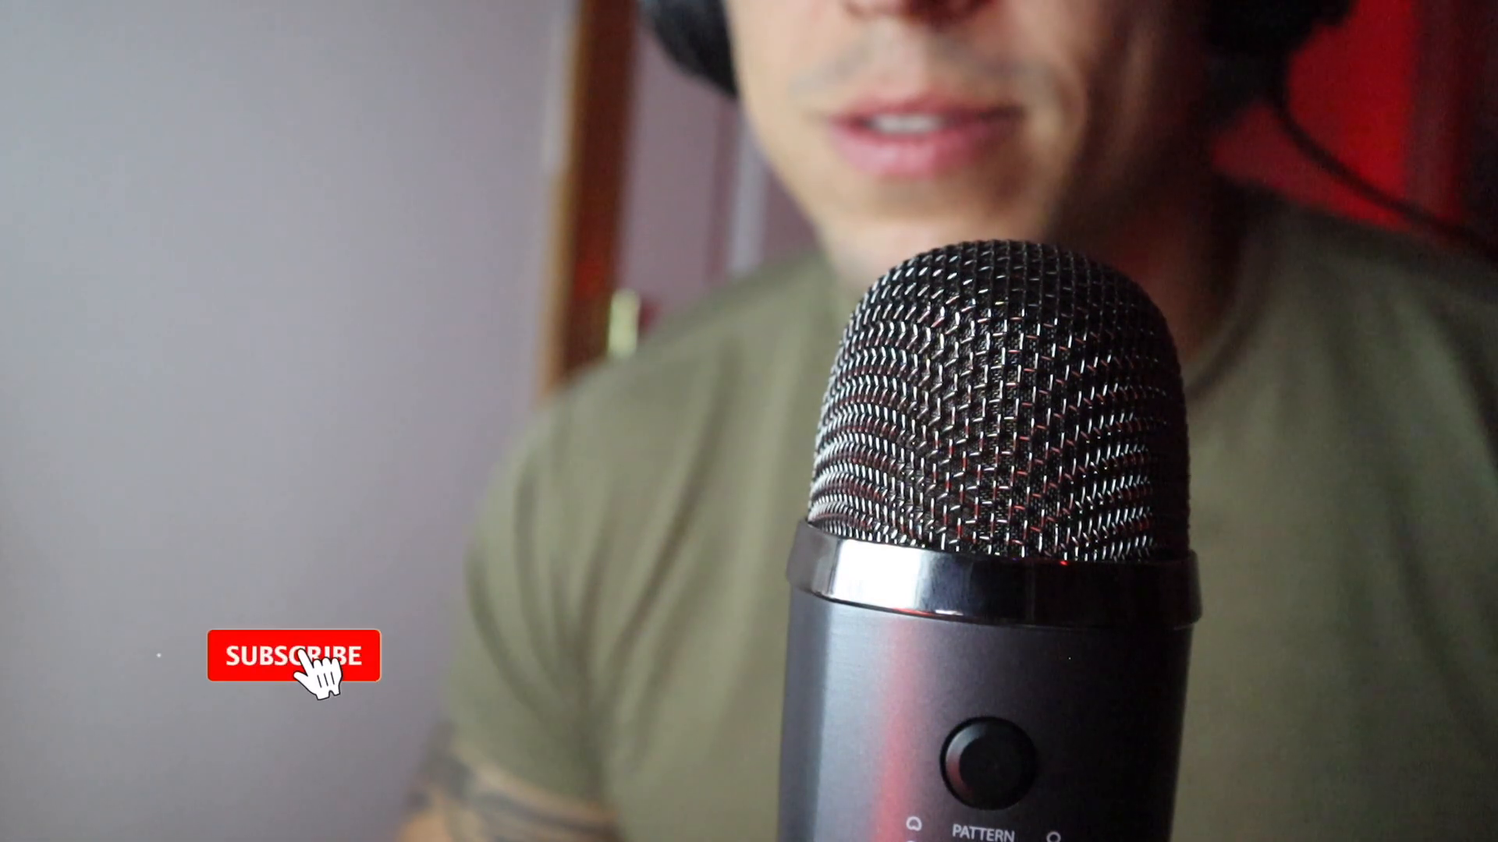
{"action": "left_click", "coordinate": [291, 656]}
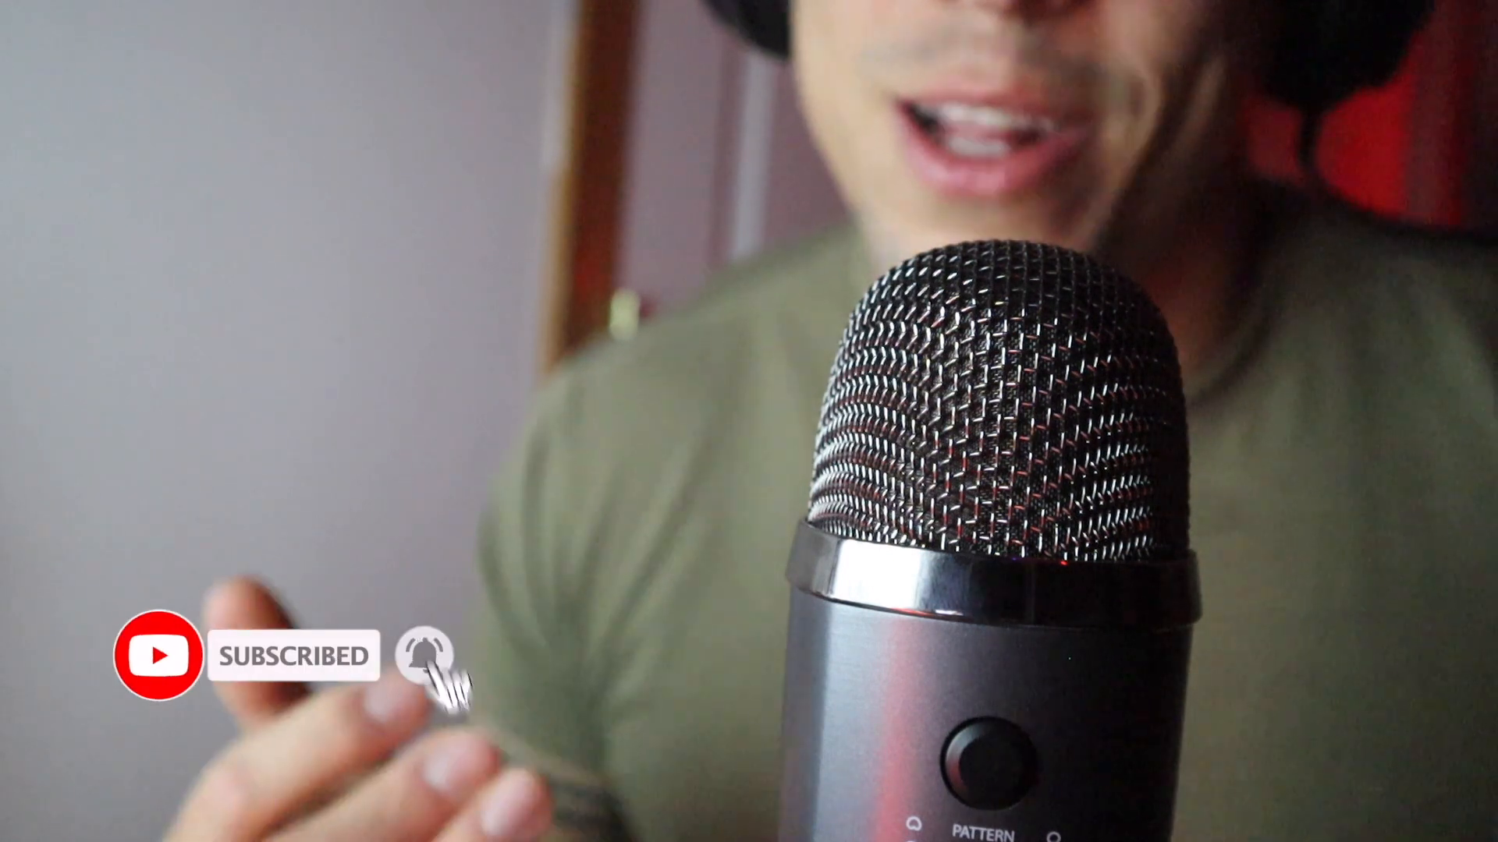